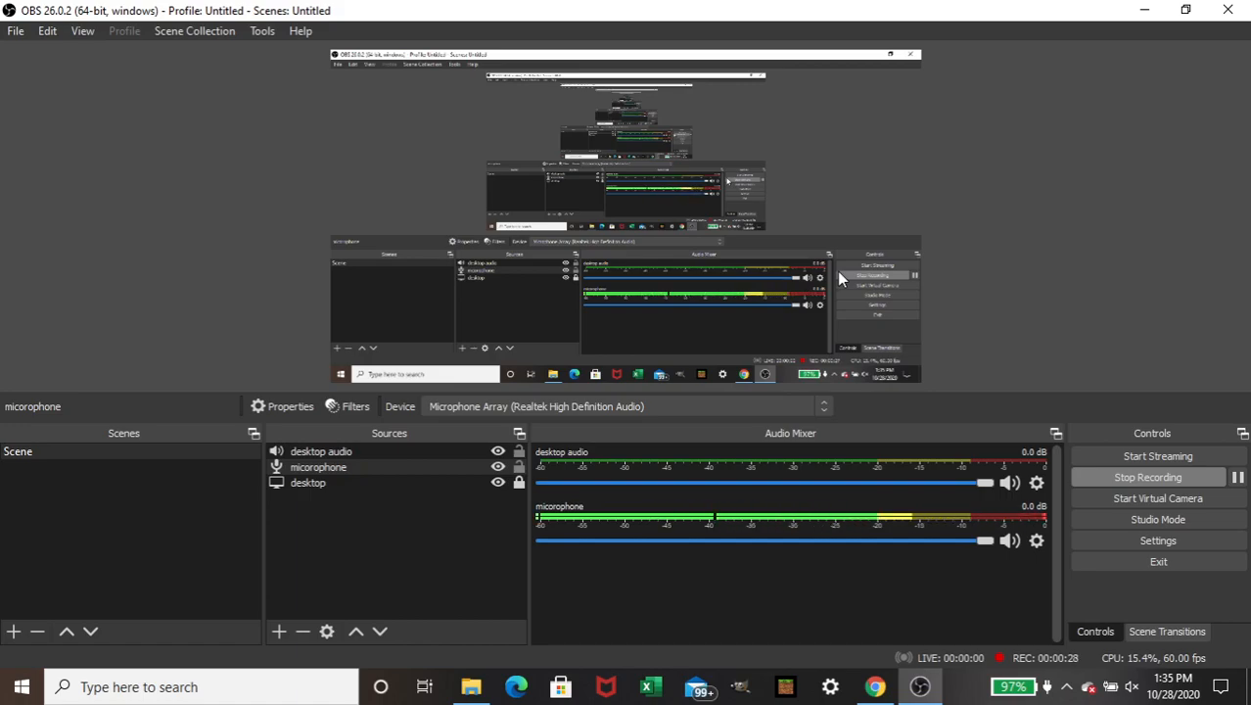
{"action": "mouse_move", "coordinate": [963, 297]}
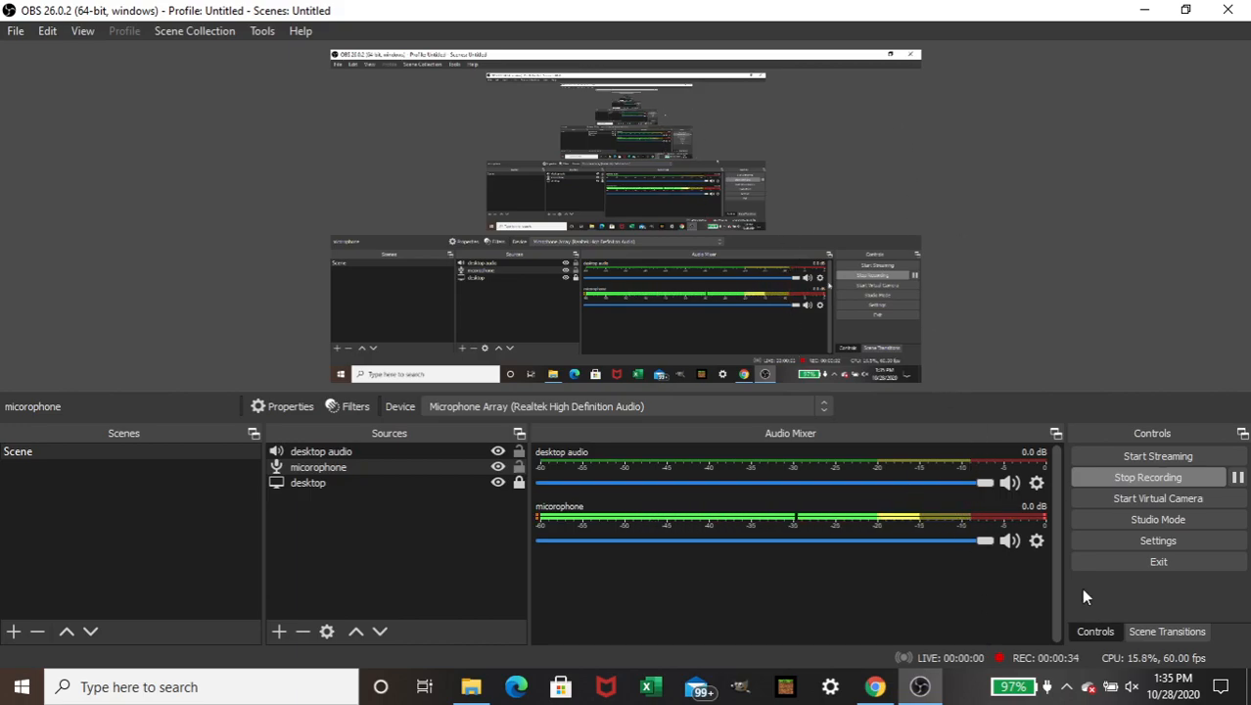
{"action": "mouse_move", "coordinate": [1088, 329]}
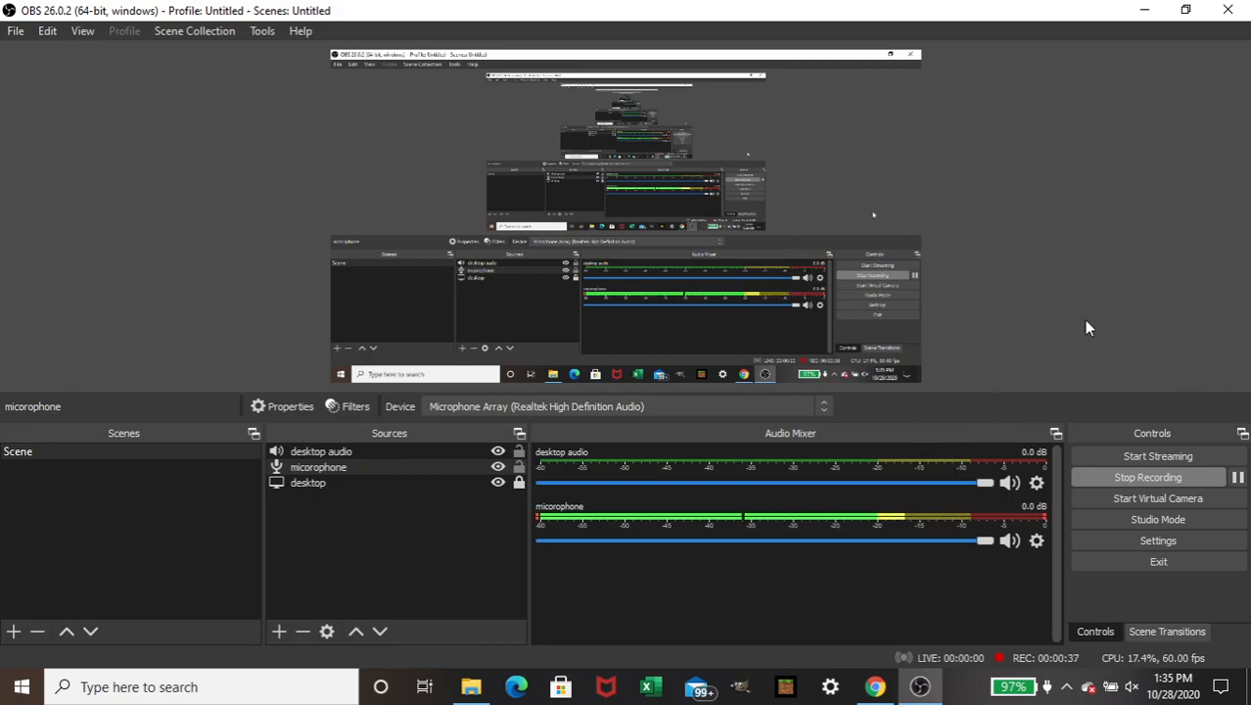